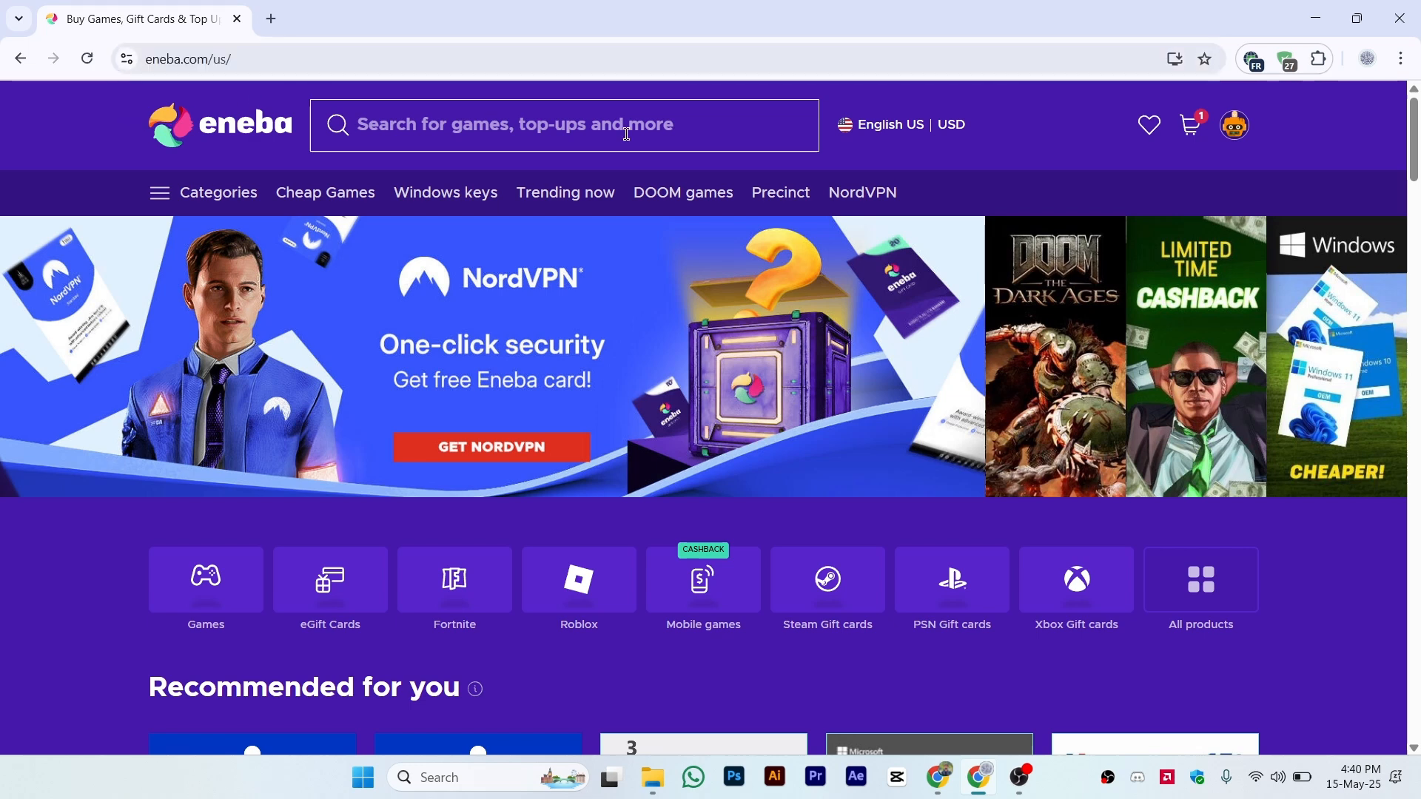
Step: Open the account dropdown from the profile avatar, showing the $0.00 balance
left_click(1232, 125)
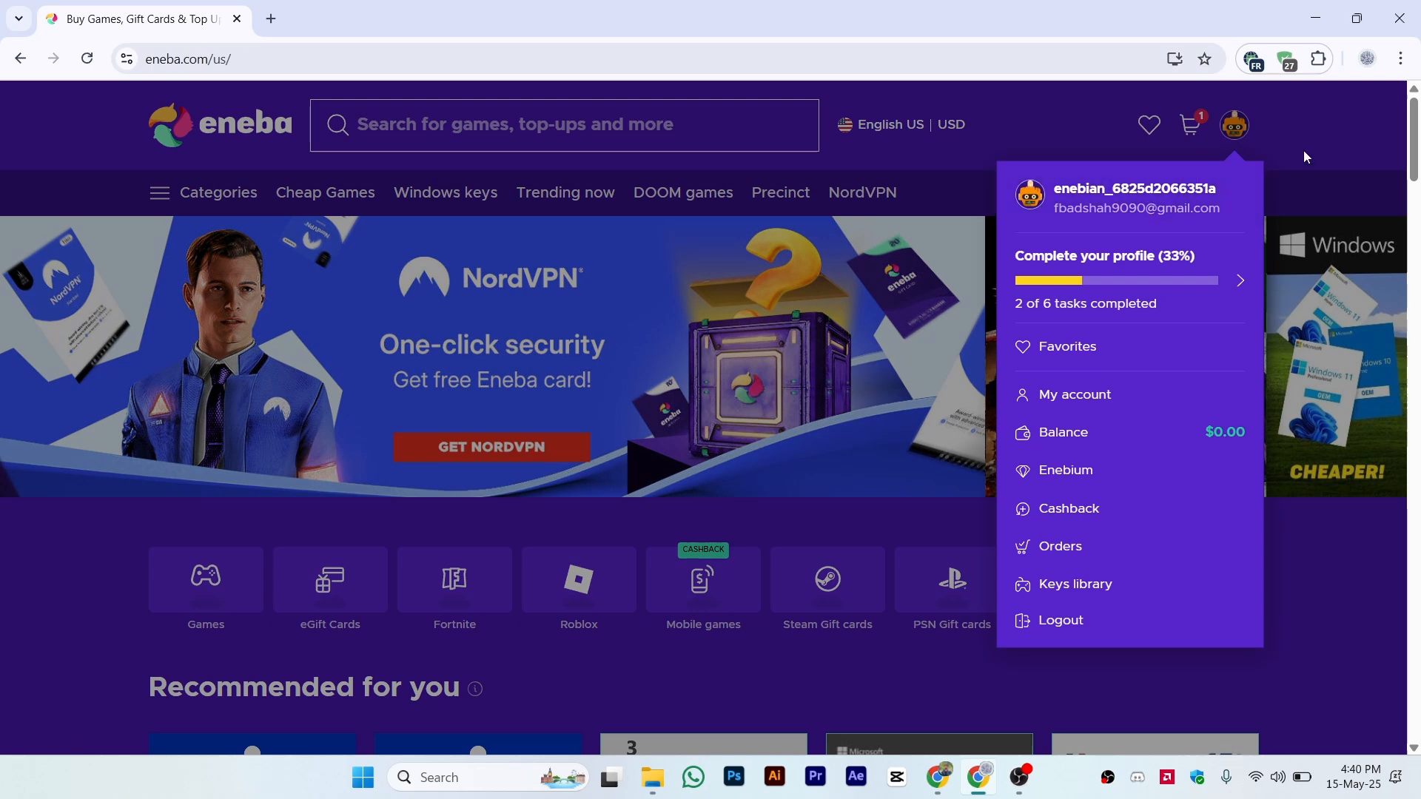
left_click(1305, 156)
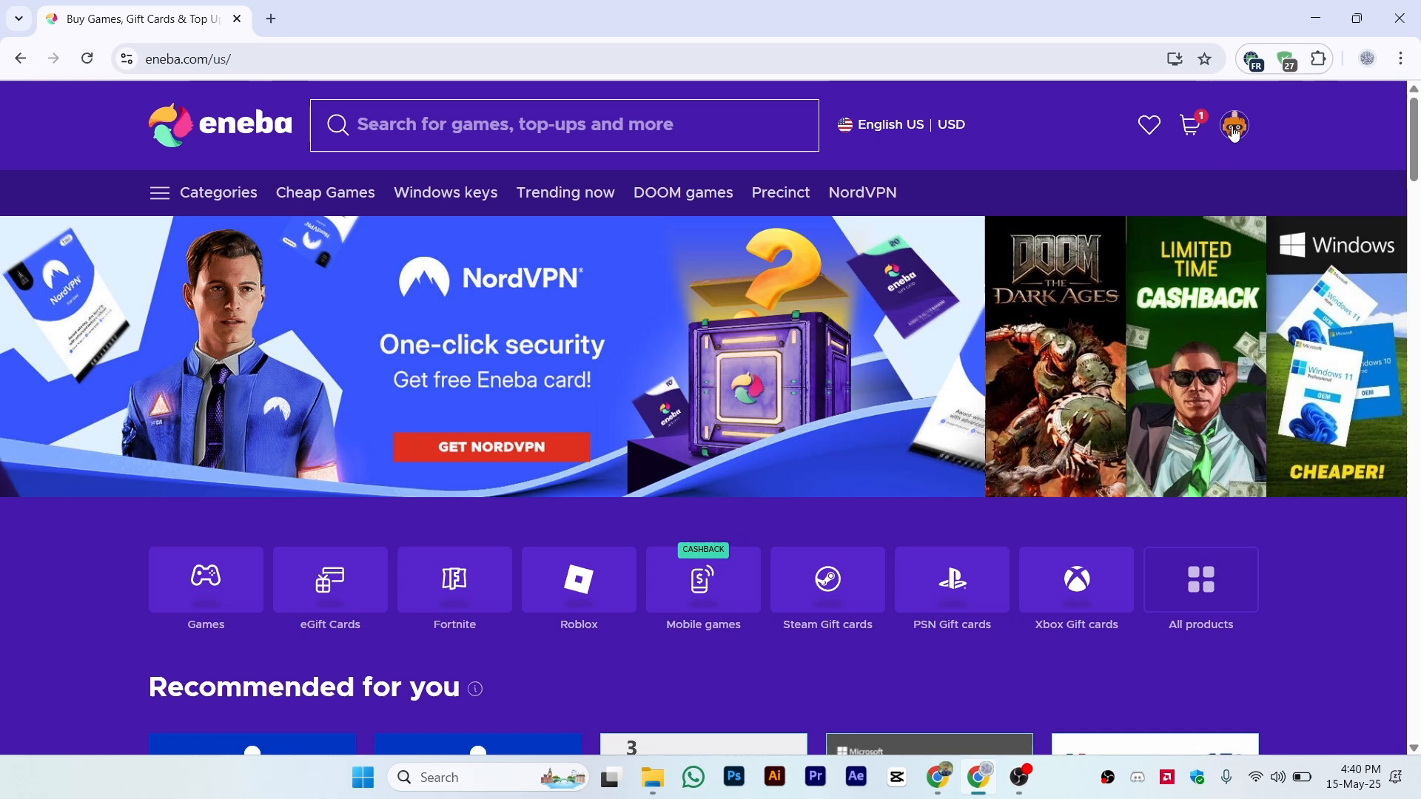
left_click(1232, 125)
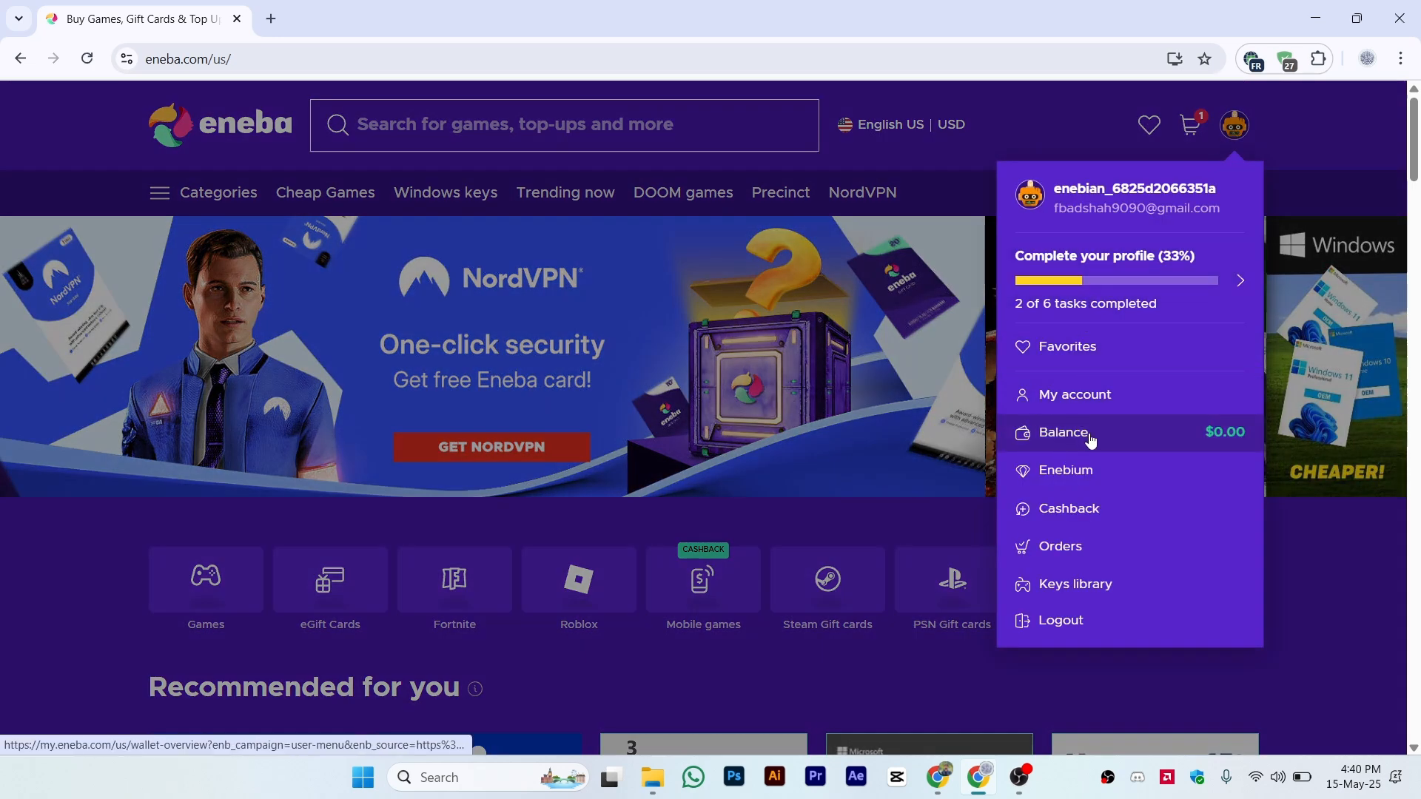
Step: Choose Balance to view the Wallet overview with its $0.00 total balance
left_click(1063, 431)
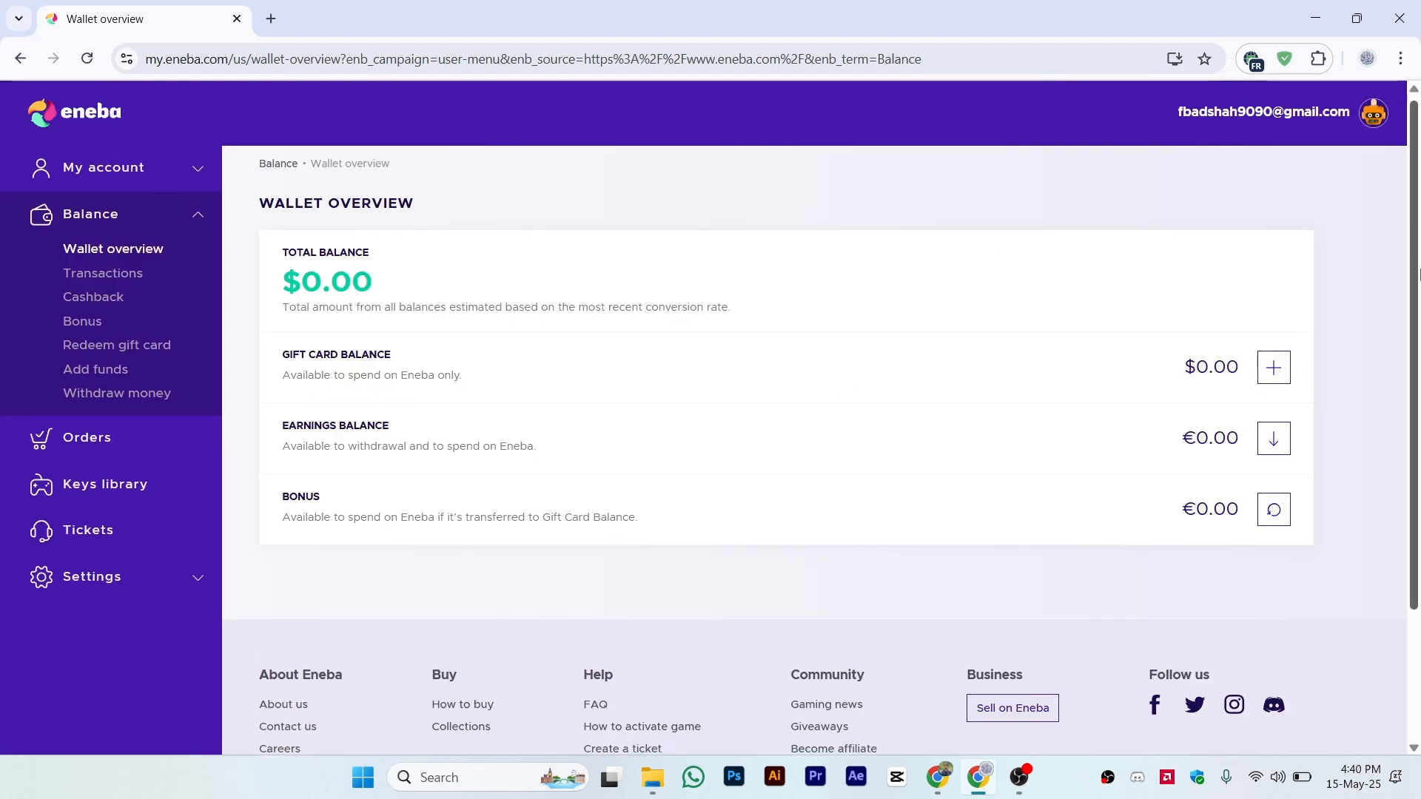
scroll("down", 3)
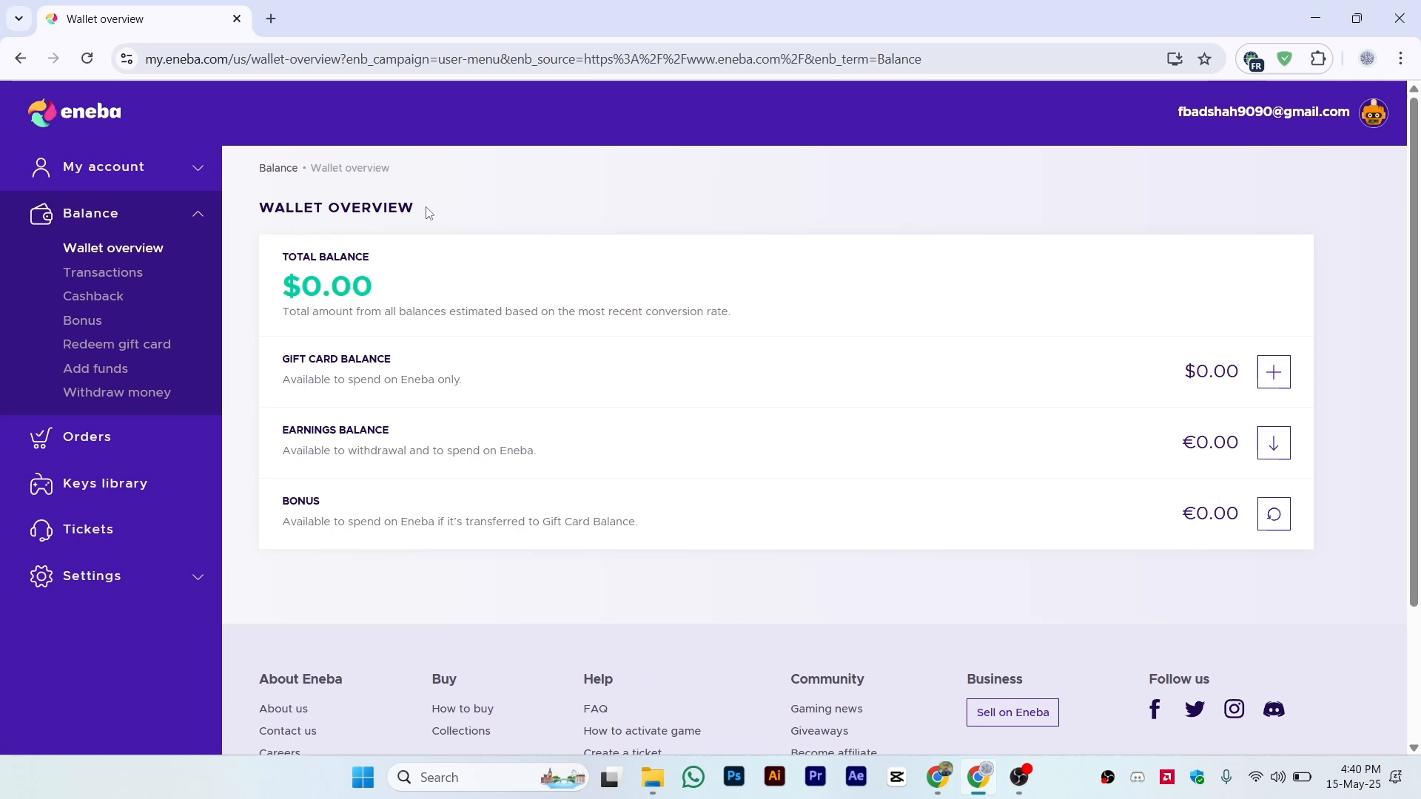
mouse_move(325, 416)
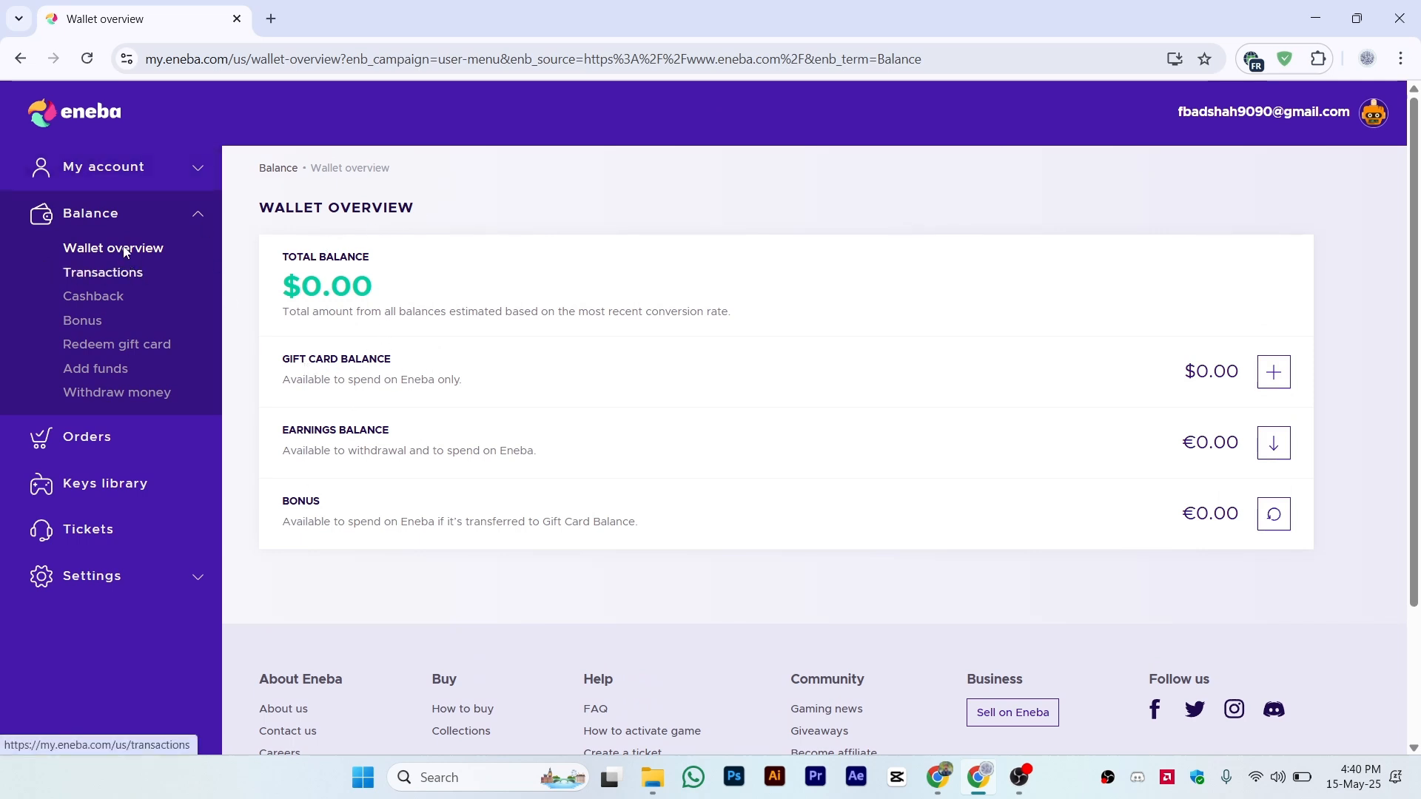
mouse_move(94, 368)
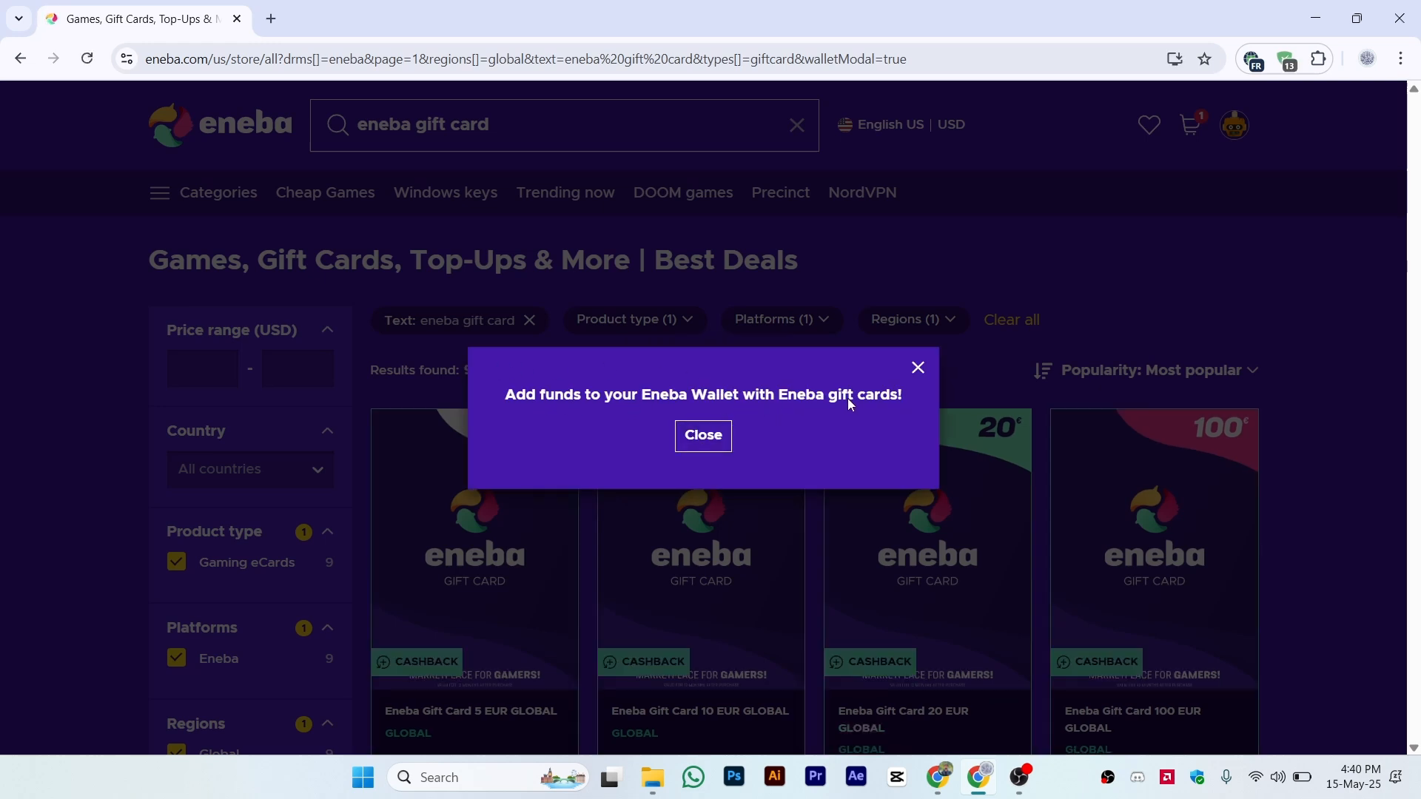
Step: Close the add-funds notice and scroll through the nine Eneba gift cards, $5.60 to $111.98
left_click(702, 435)
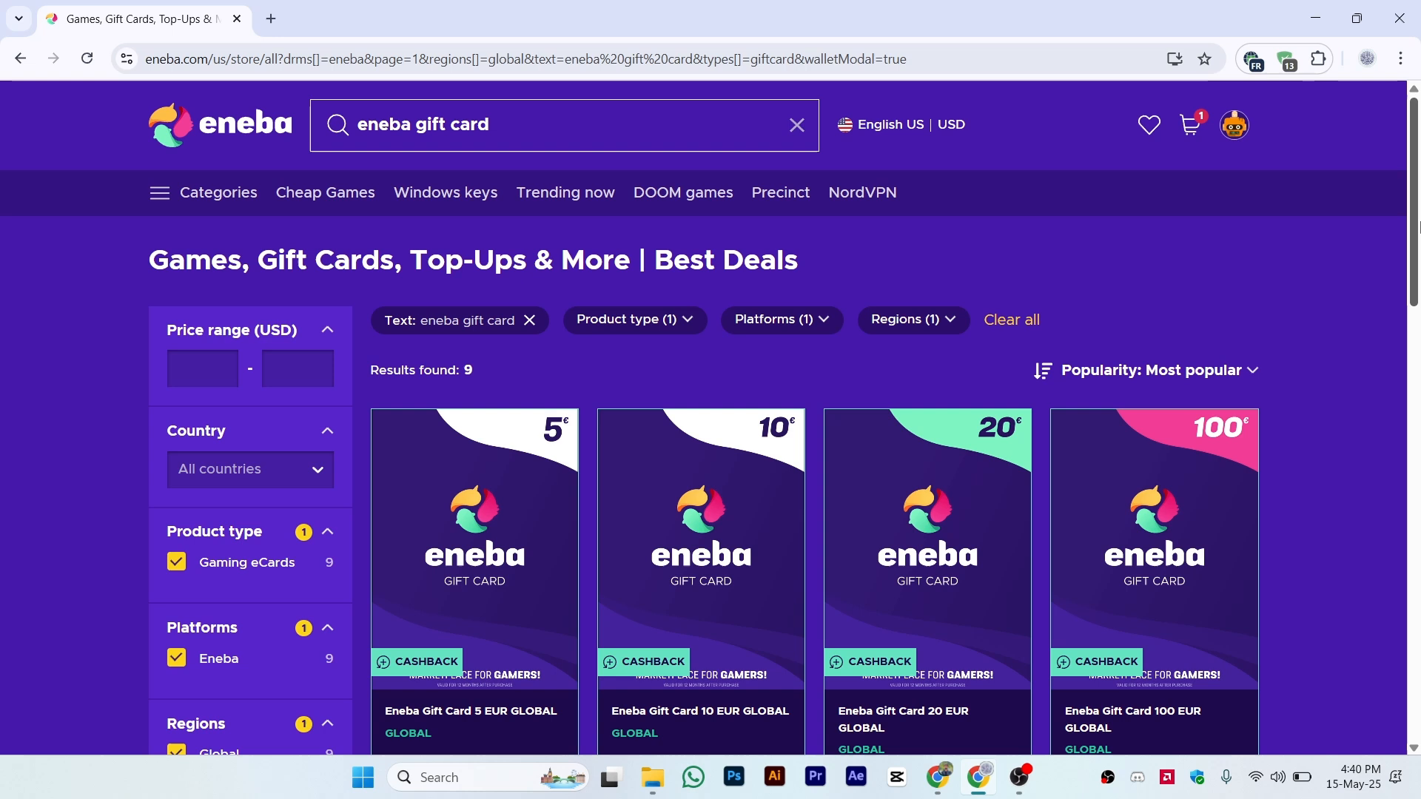
scroll("down", 3)
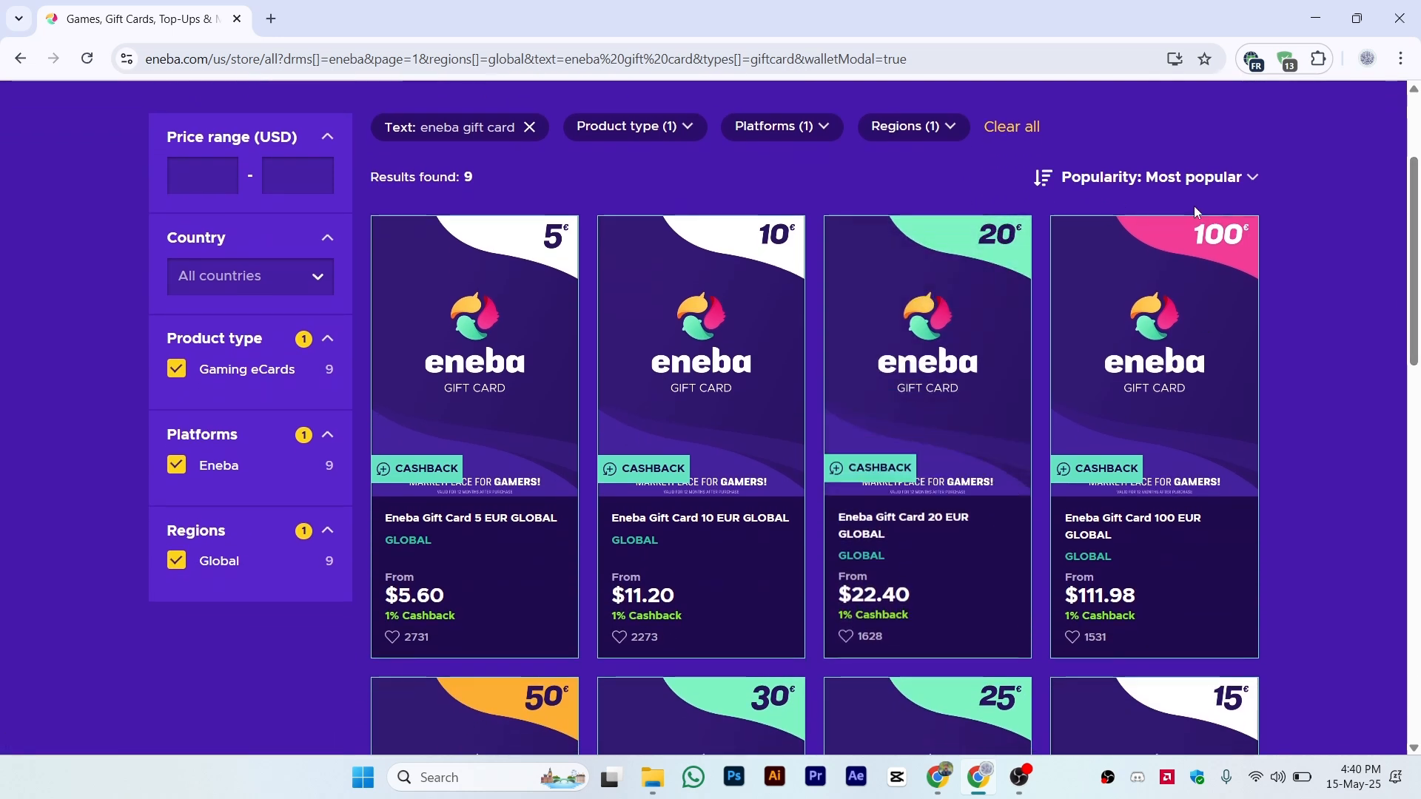
mouse_move(1297, 311)
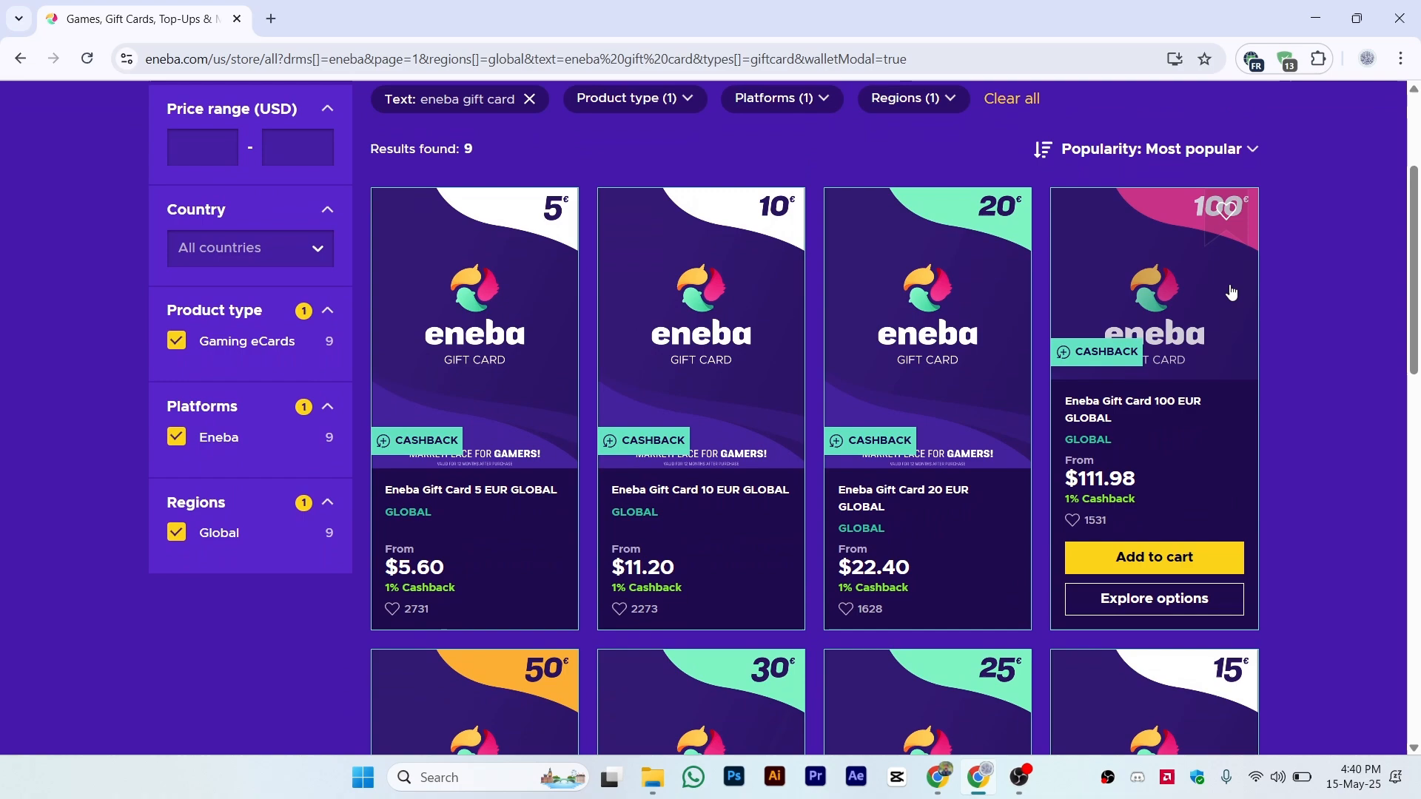
scroll("down", 3)
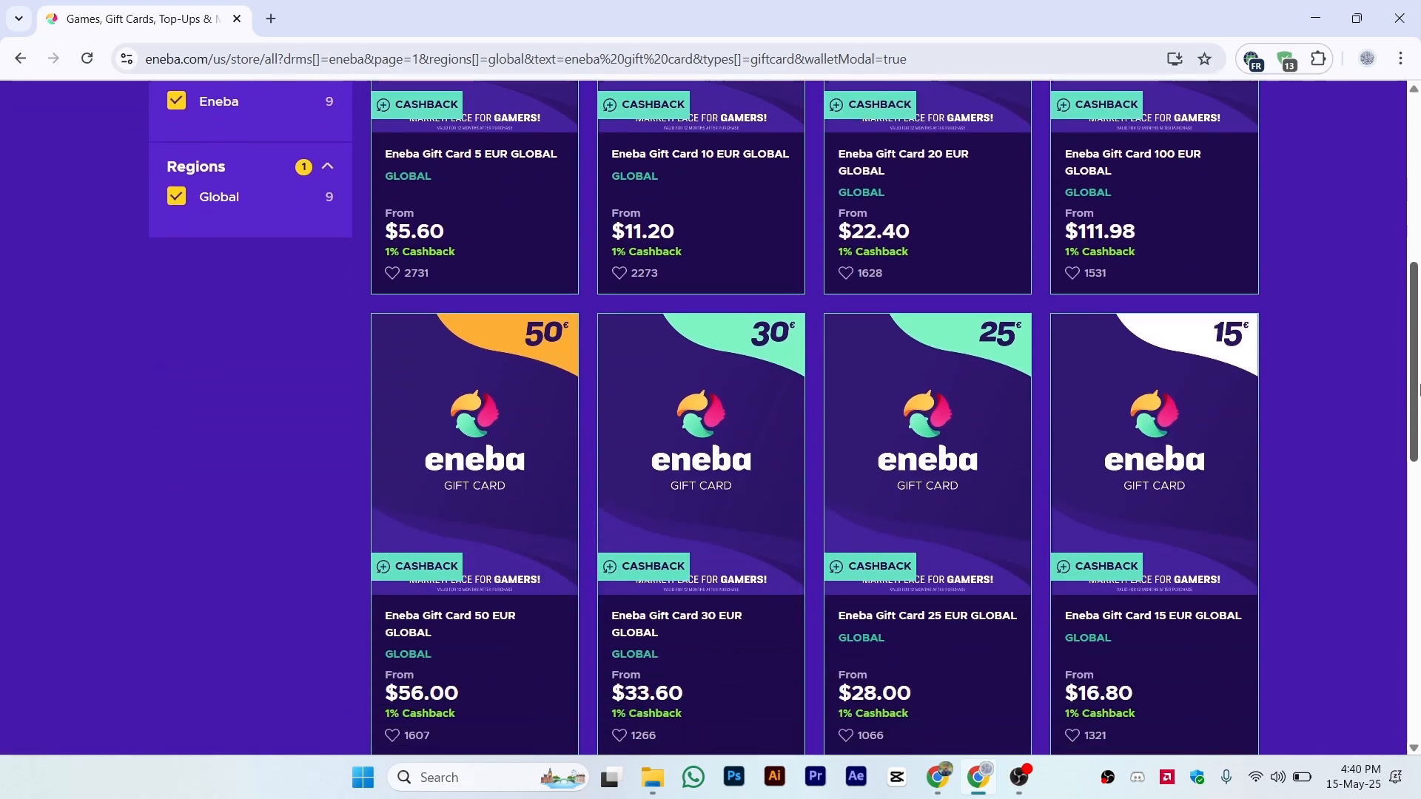
scroll("down", 3)
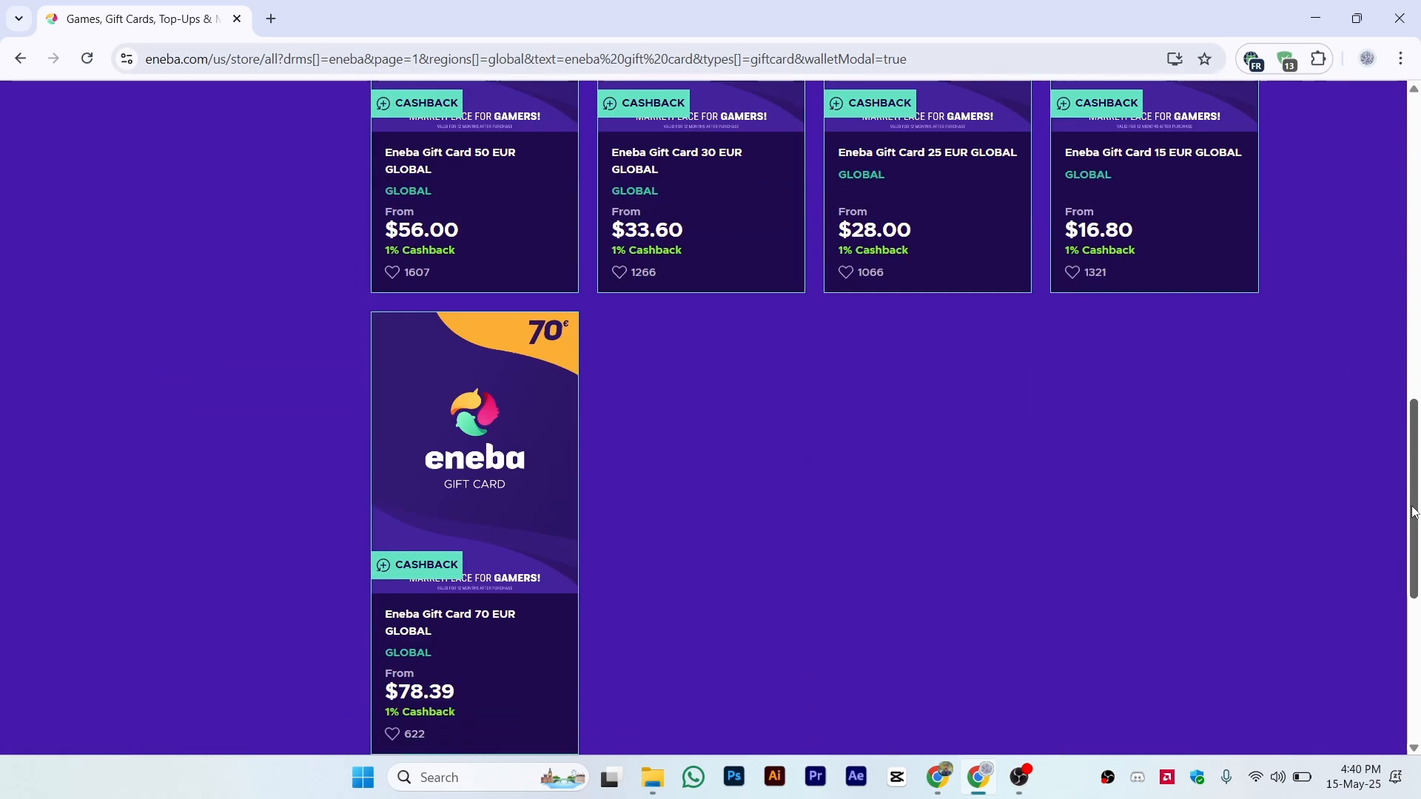
scroll("up", 3)
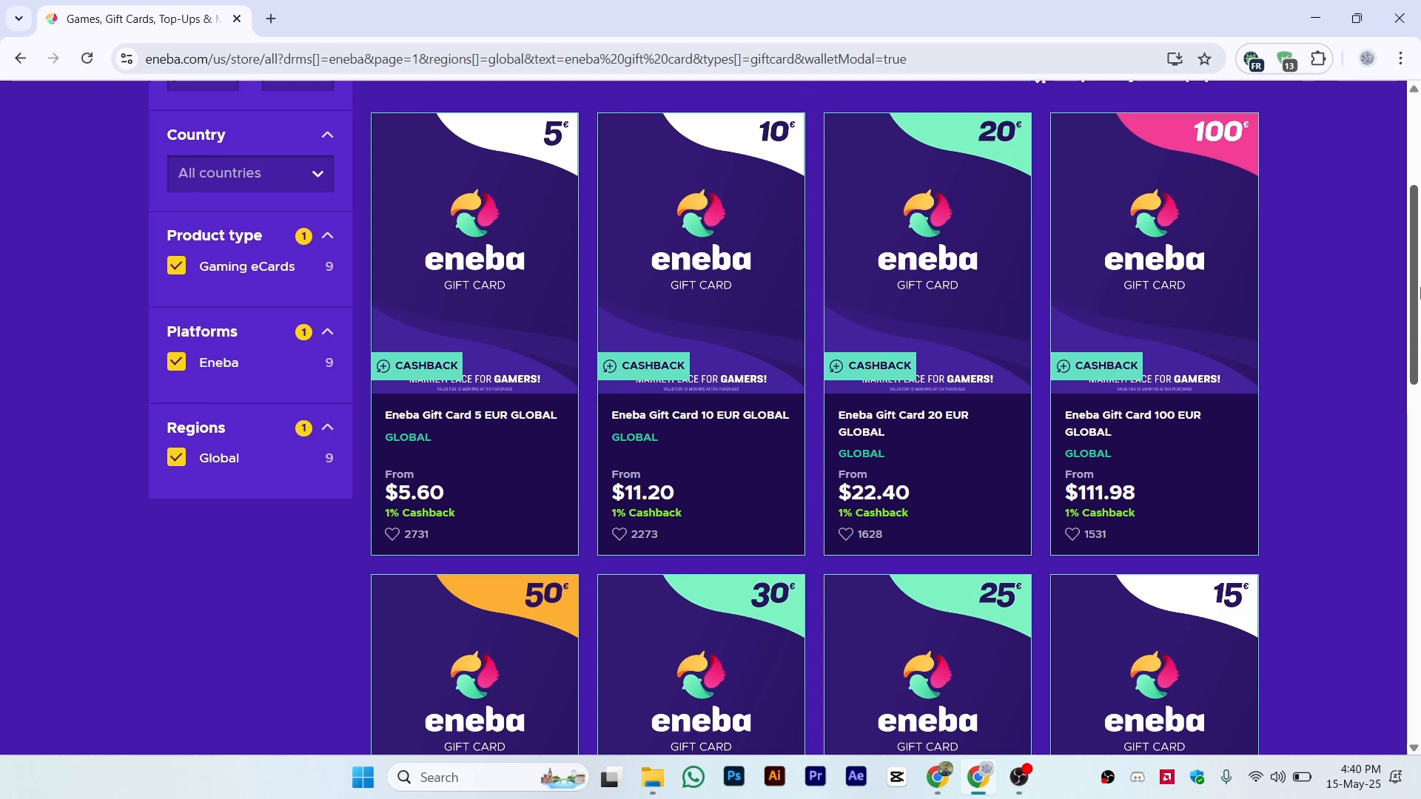
scroll("down", 3)
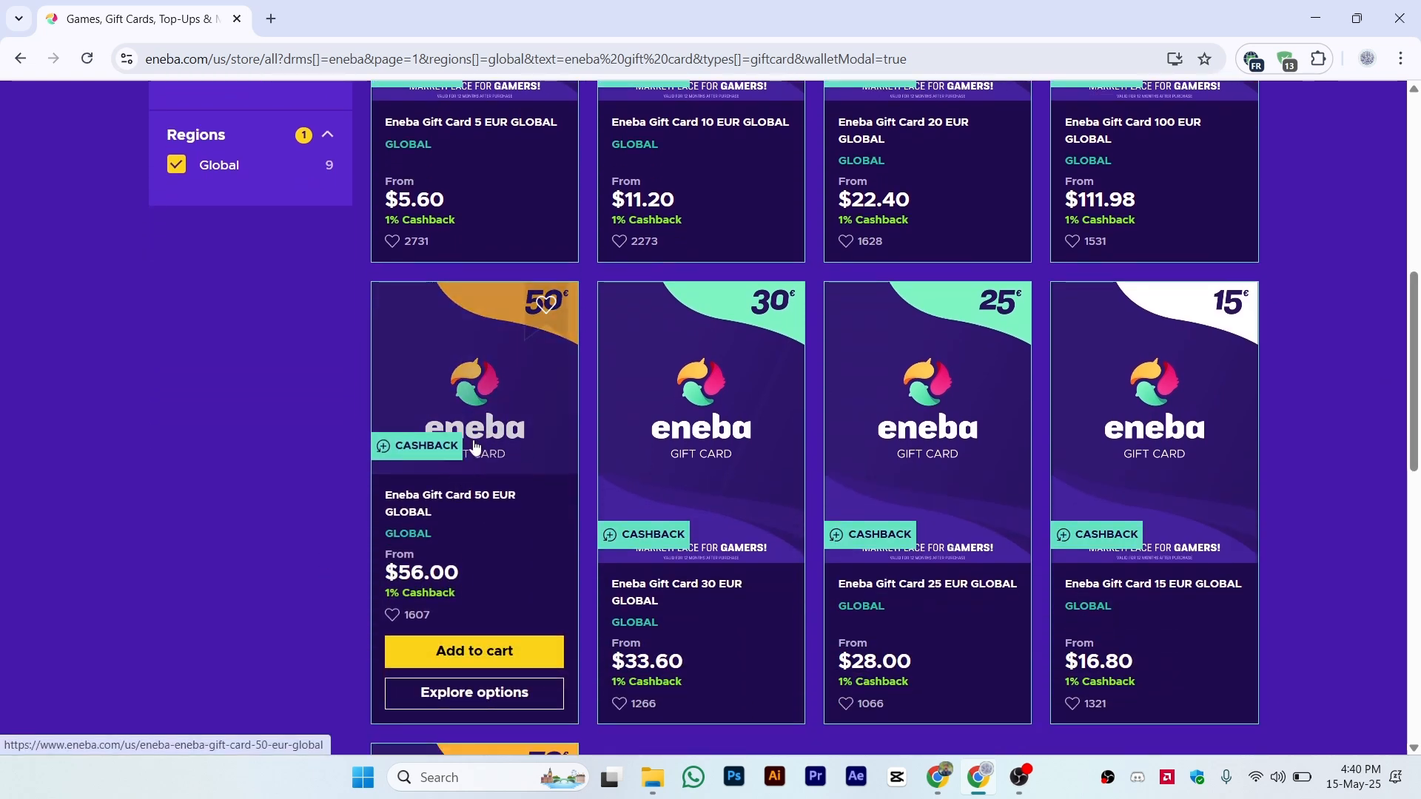
mouse_move(471, 578)
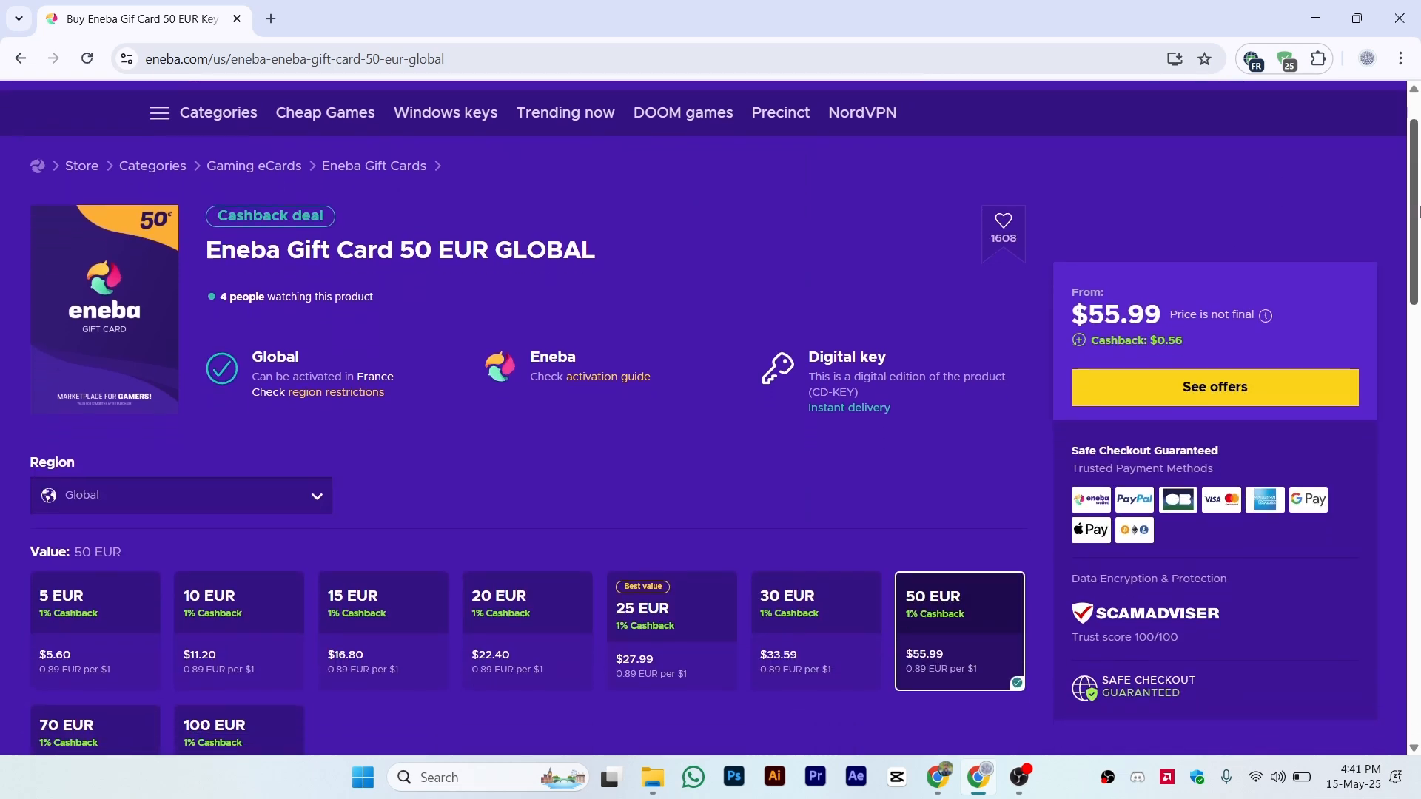
Step: Scroll through the 50 EUR gift card page, priced from $55.99 with $0.56 cashback
scroll("down", 3)
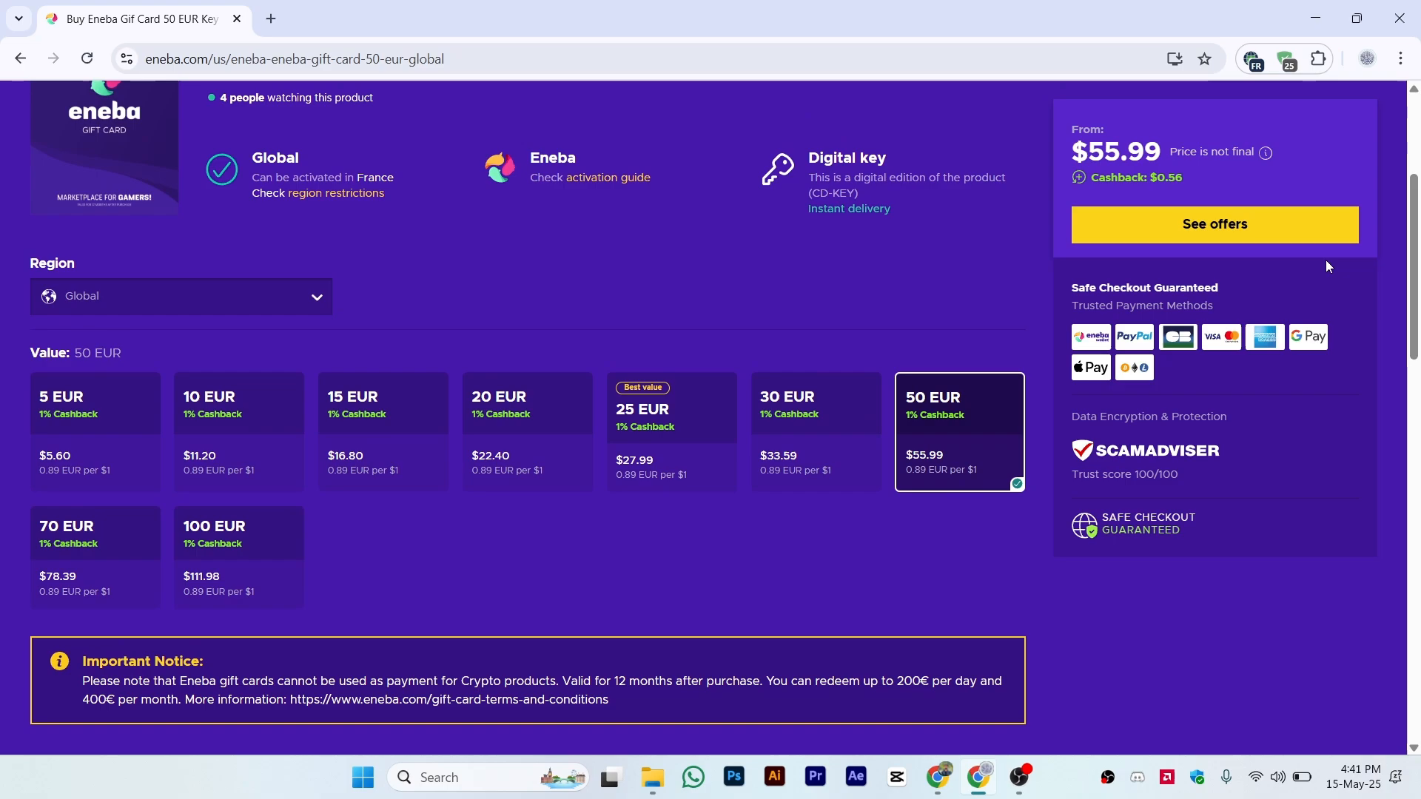
scroll("down", 3)
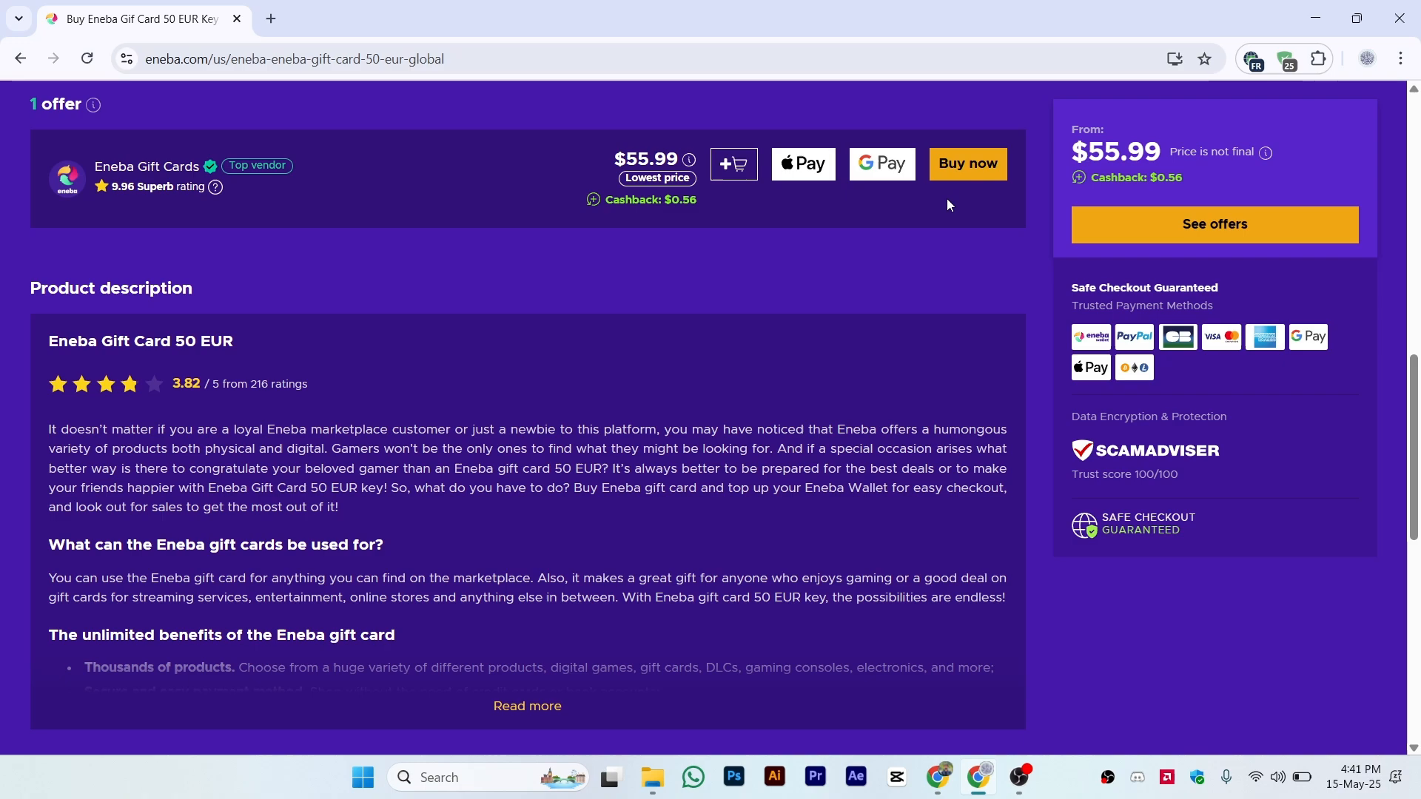
scroll("up", 3)
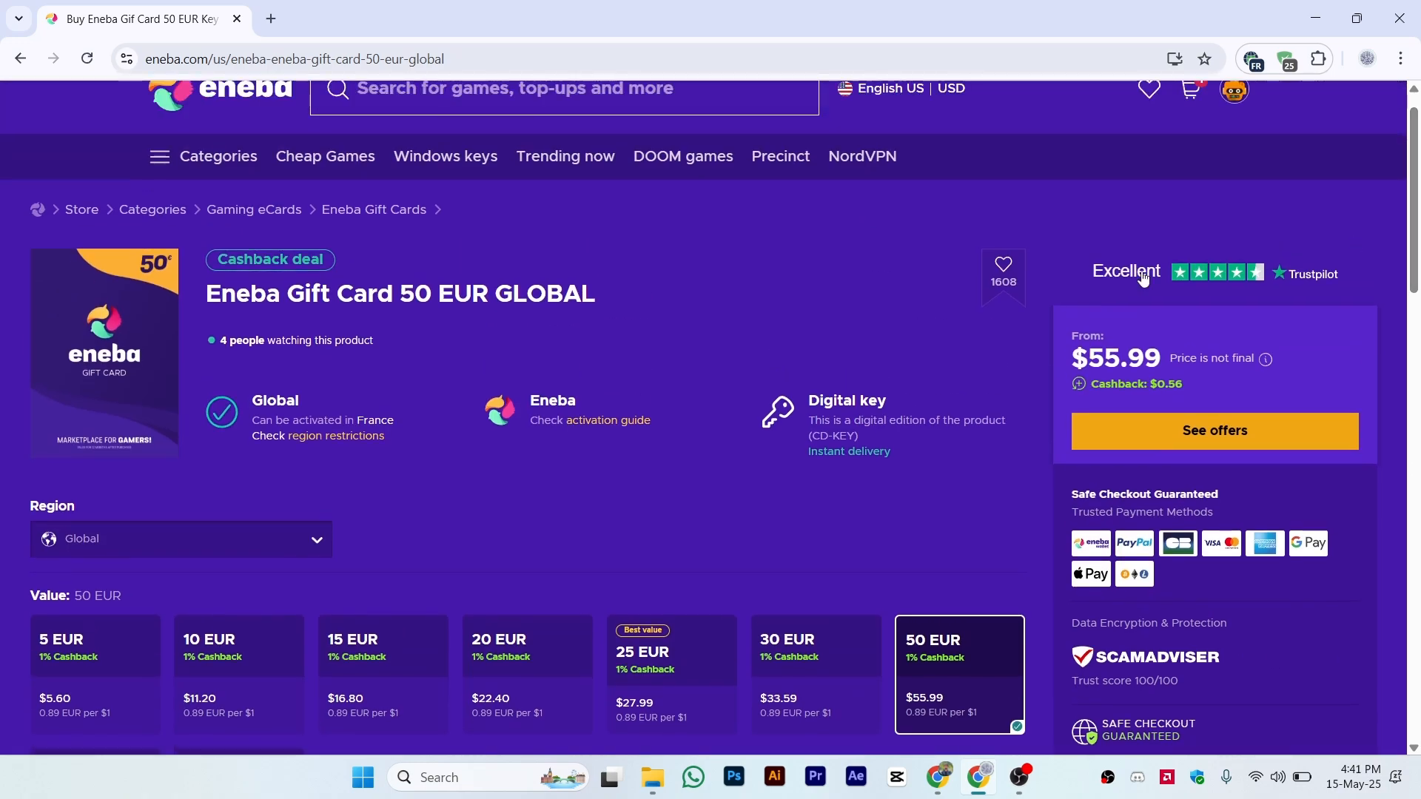
Step: Reopen Wallet overview via the avatar menu's Balance option, confirming all balances are zero
left_click(1233, 90)
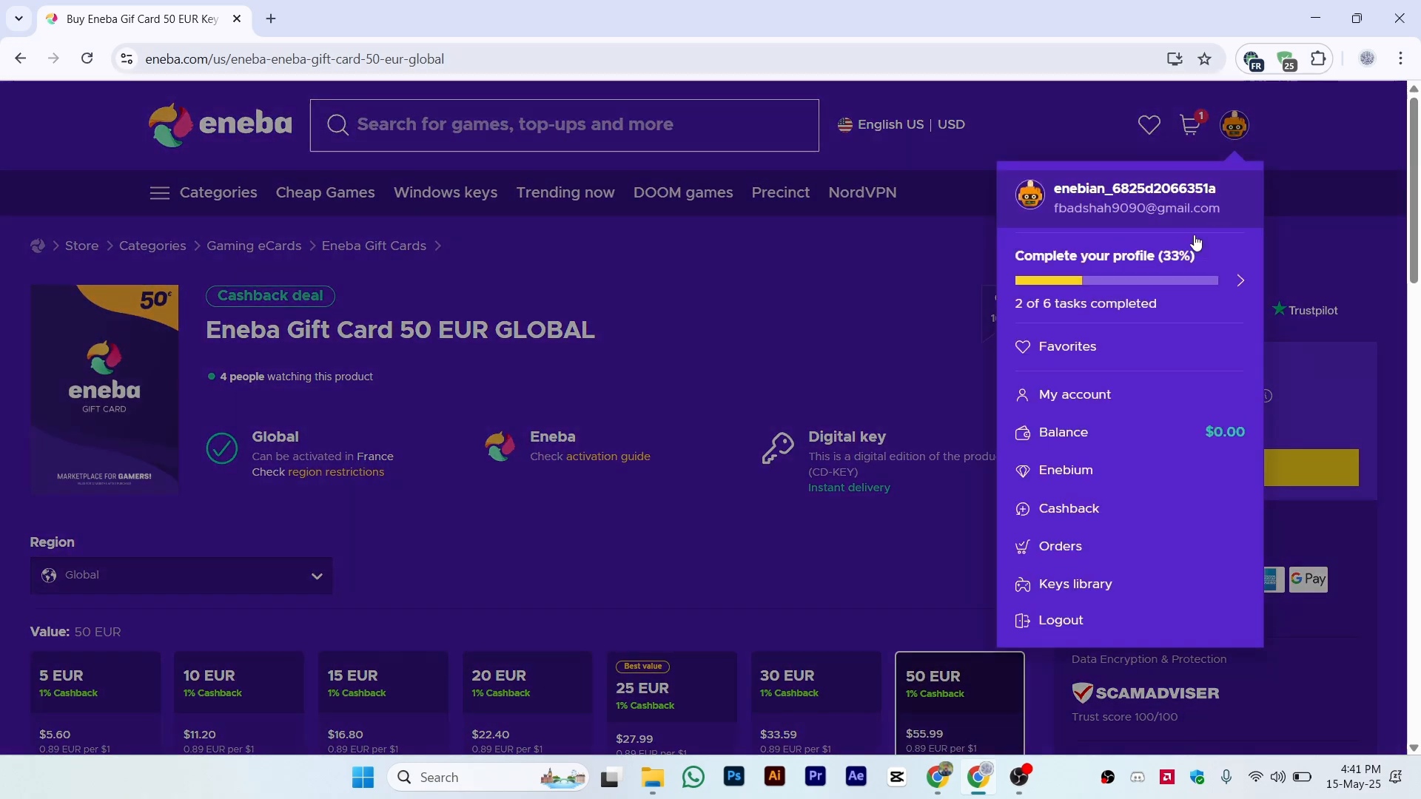
left_click(1073, 393)
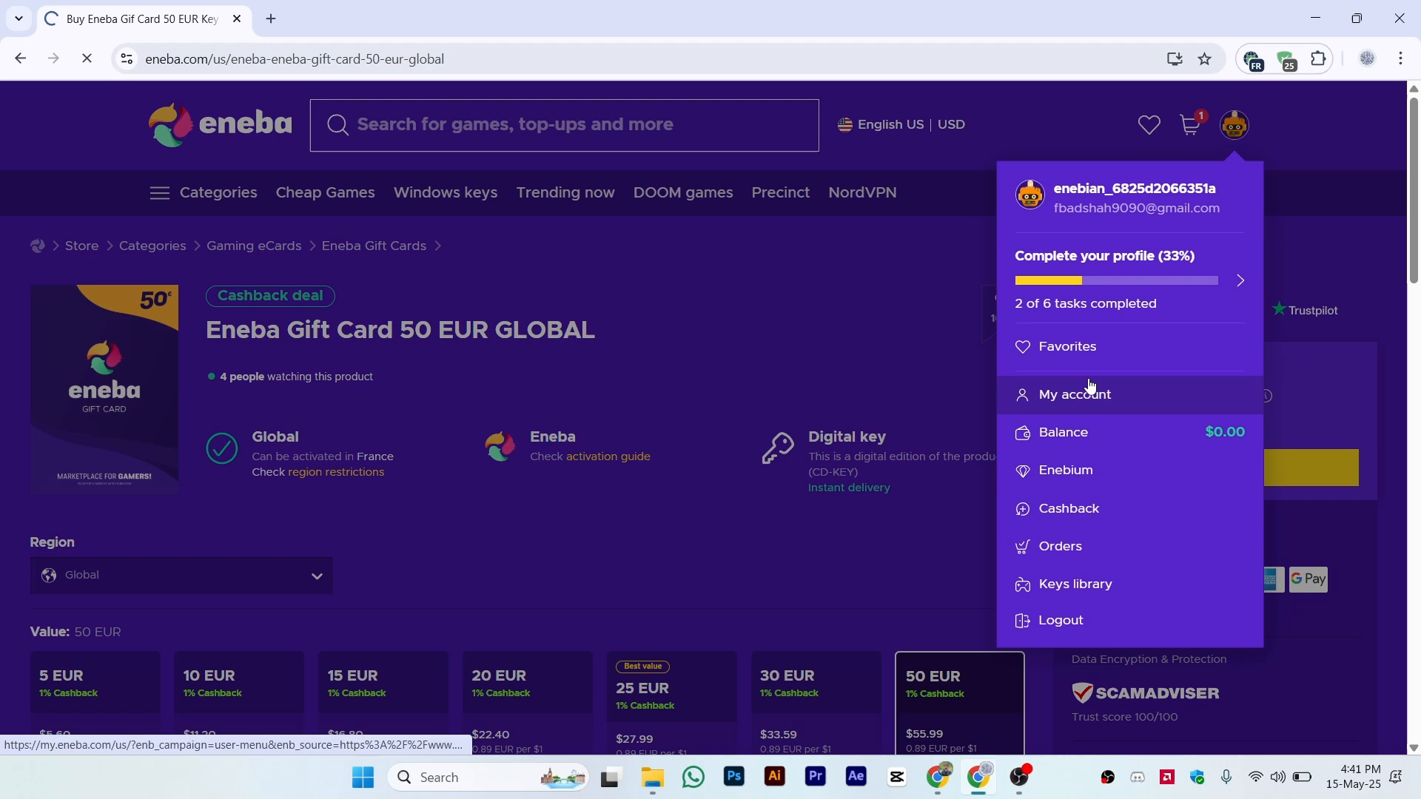
left_click(1062, 433)
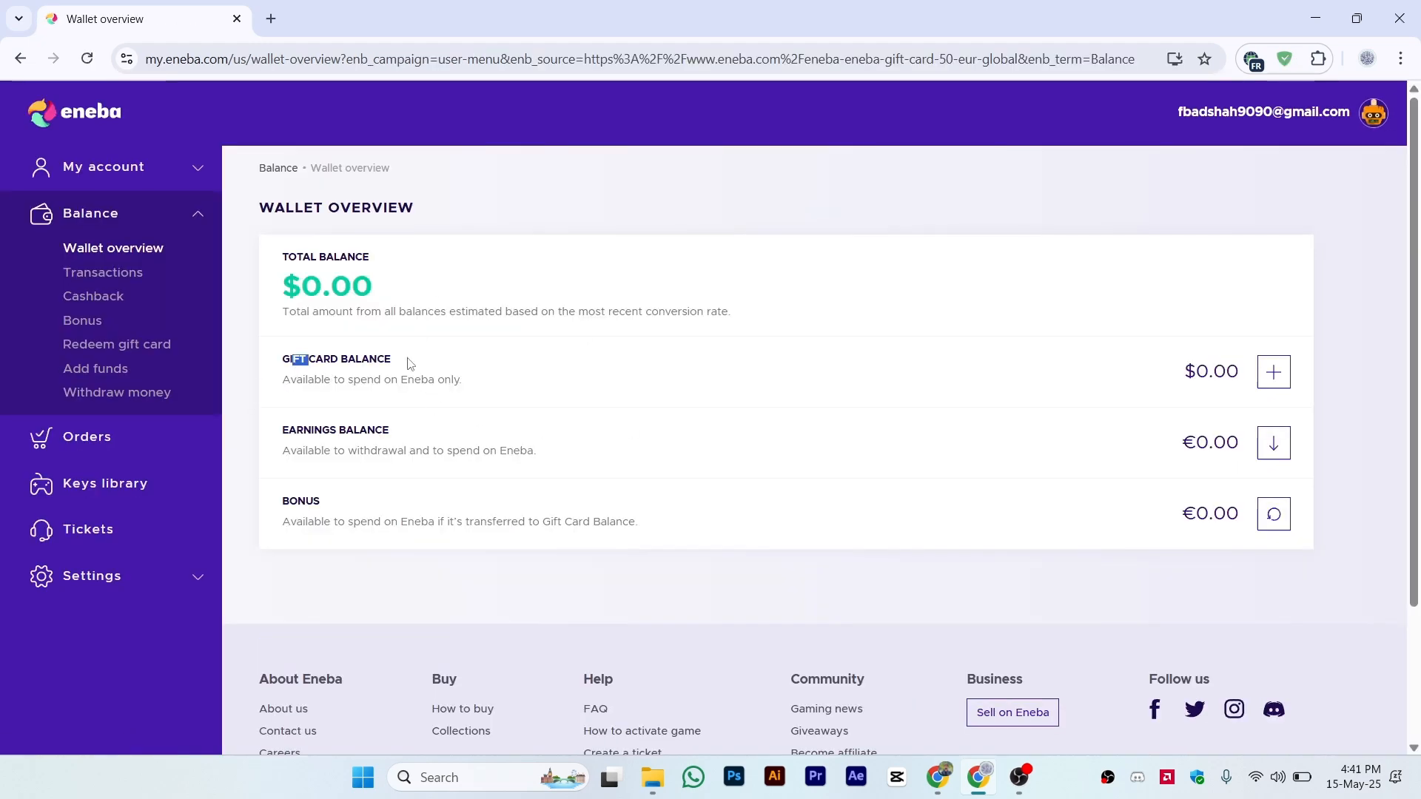
double_click(327, 286)
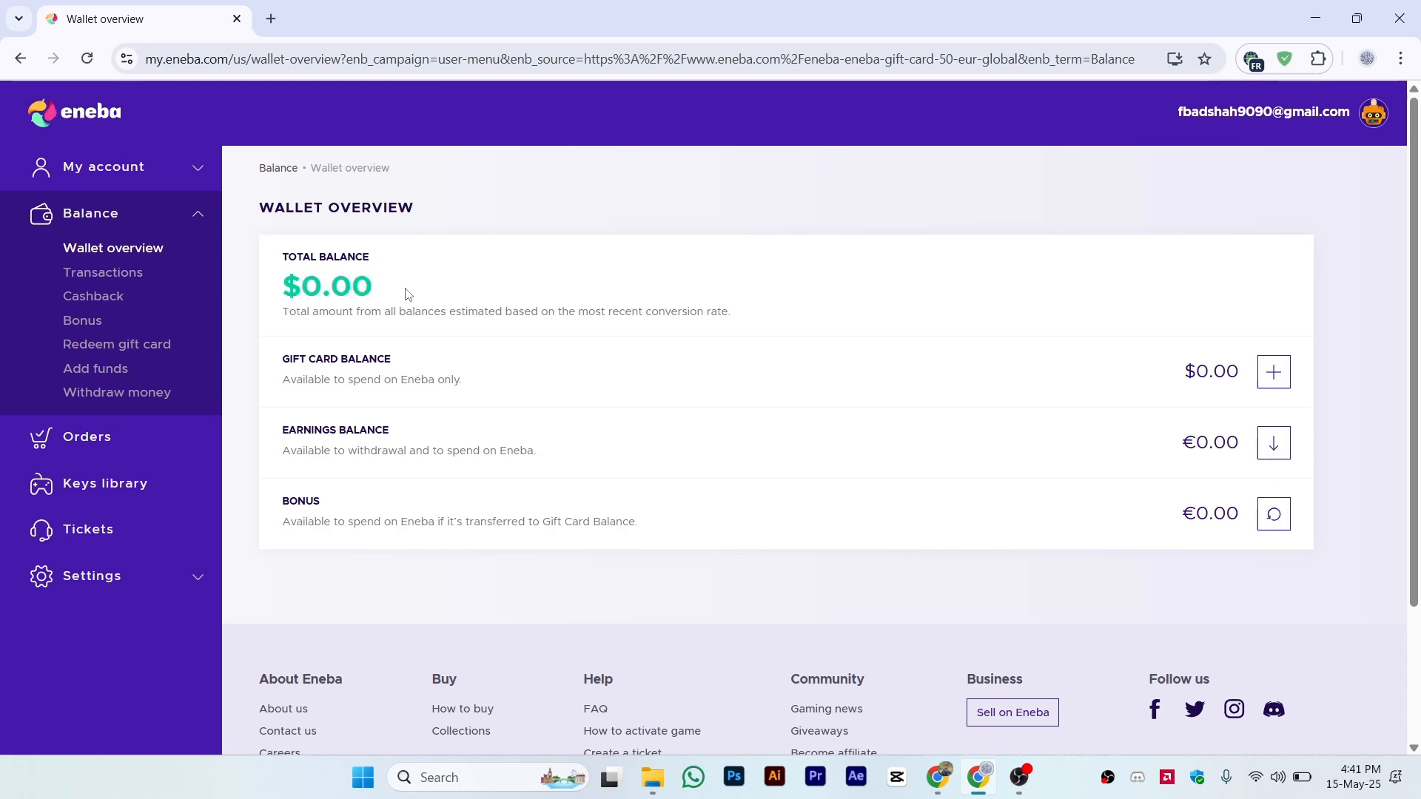
mouse_move(409, 294)
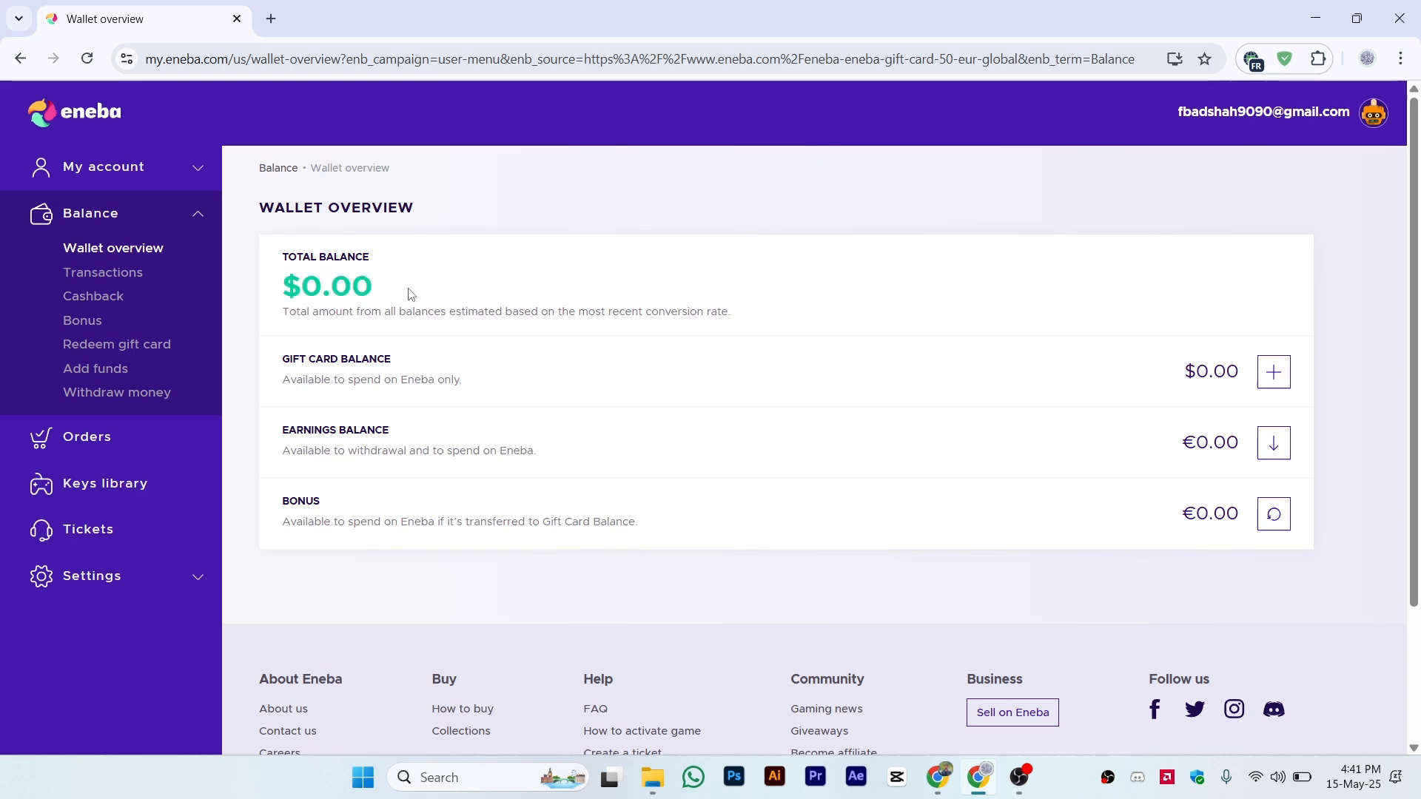